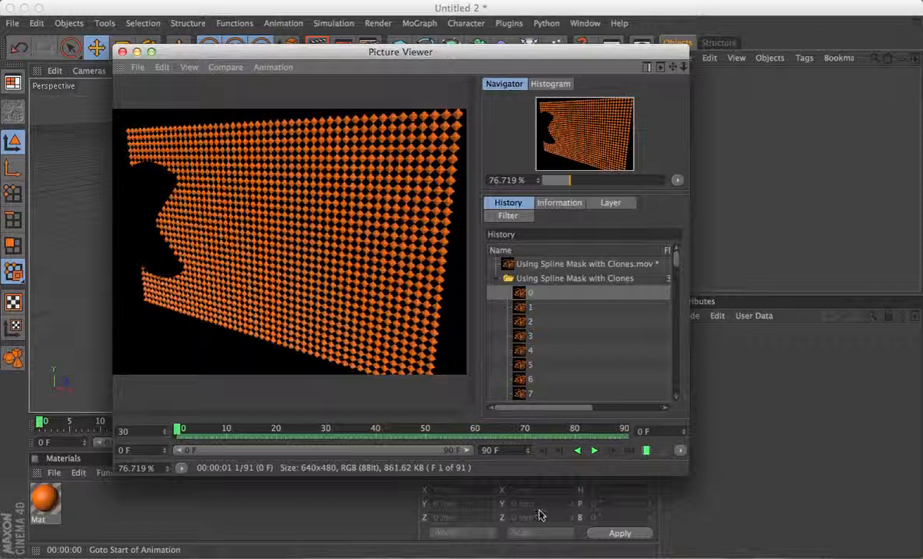
Step: Play and pause the rendered clone-wall animation, then close the Picture Viewer
{"action": "left_click", "coordinate": [594, 450]}
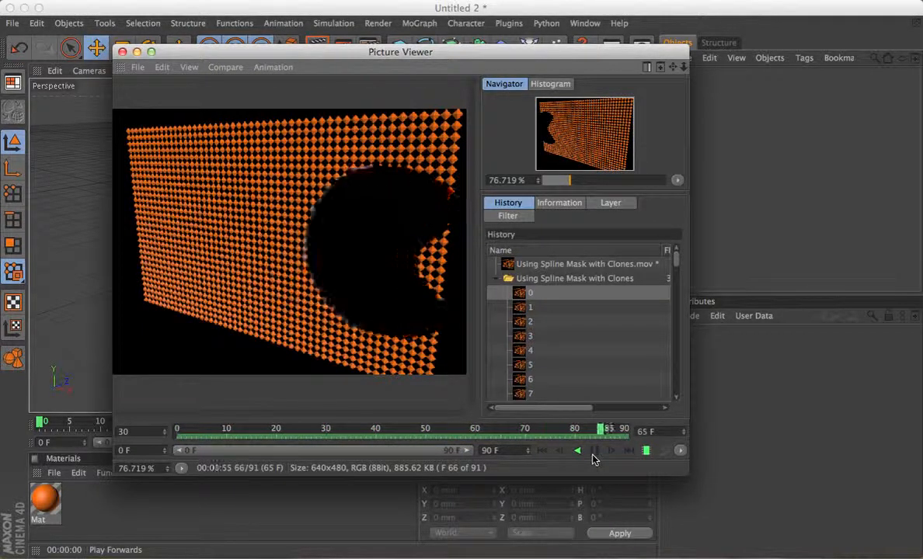
{"action": "left_click", "coordinate": [577, 451]}
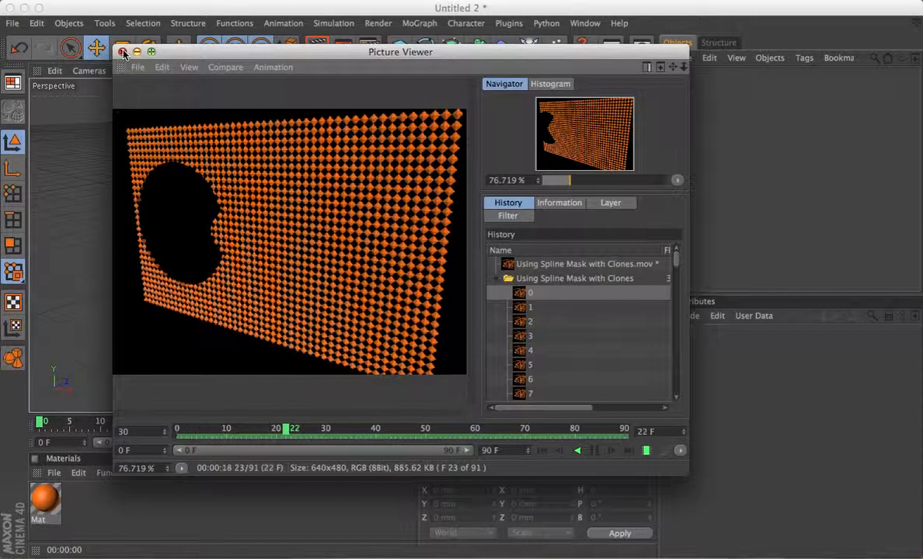
{"action": "left_click", "coordinate": [123, 52]}
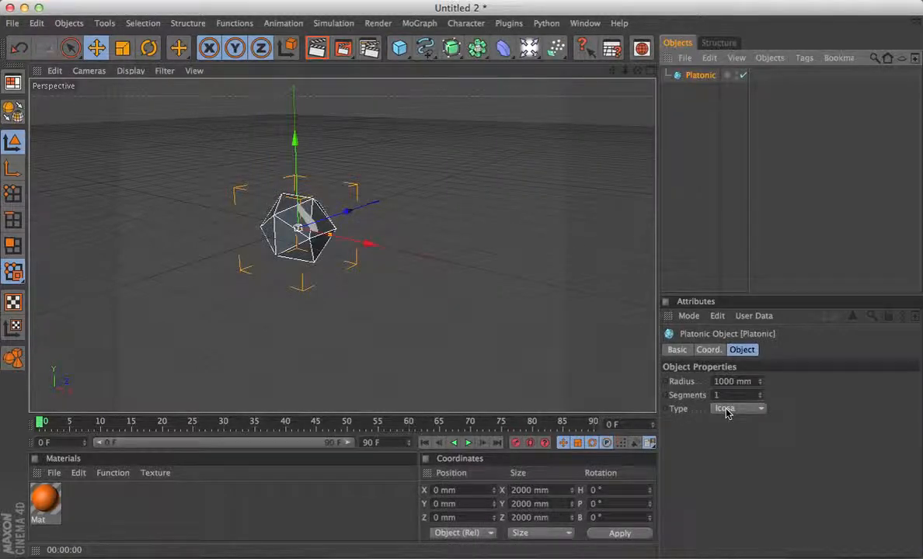
Step: Set the Platonic object type to Octa with a 100 mm radius
{"action": "left_click", "coordinate": [738, 408]}
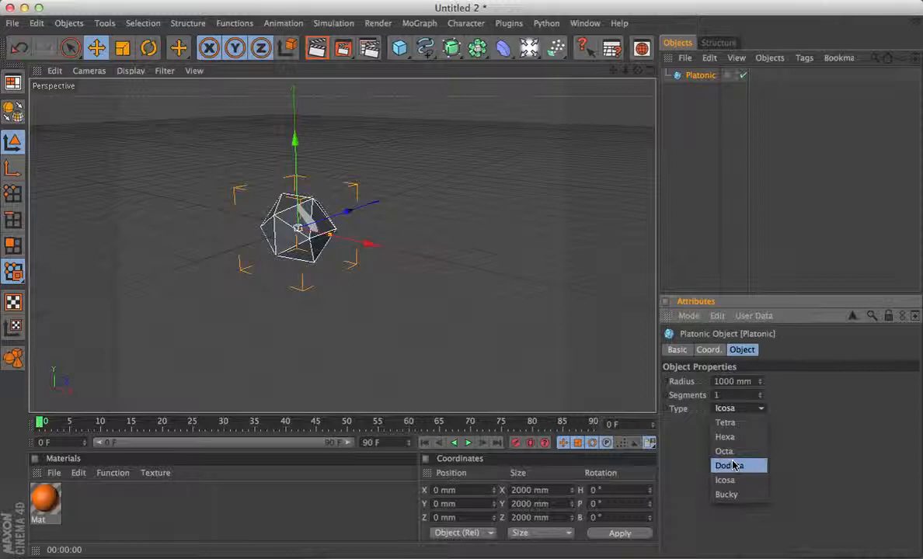
{"action": "left_click", "coordinate": [723, 451]}
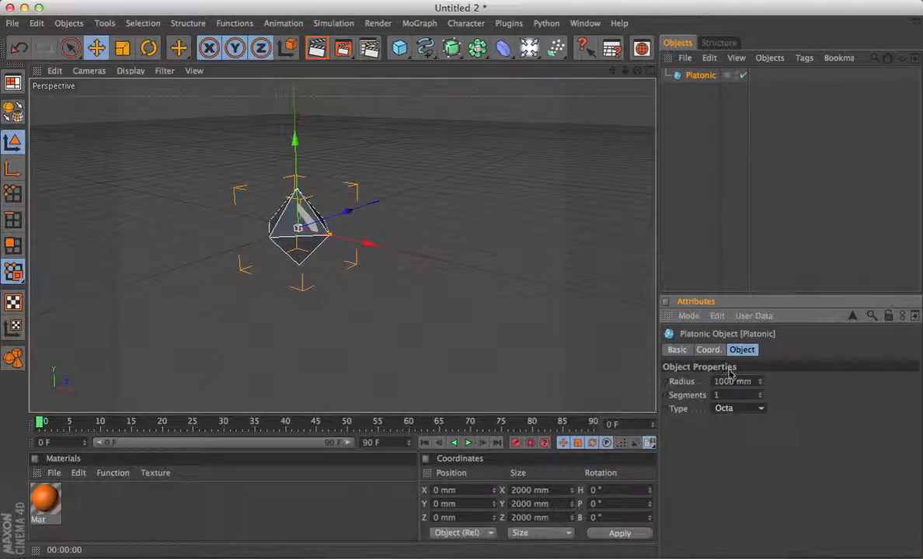
{"action": "left_click", "coordinate": [733, 380]}
{"action": "type", "text": "100"}
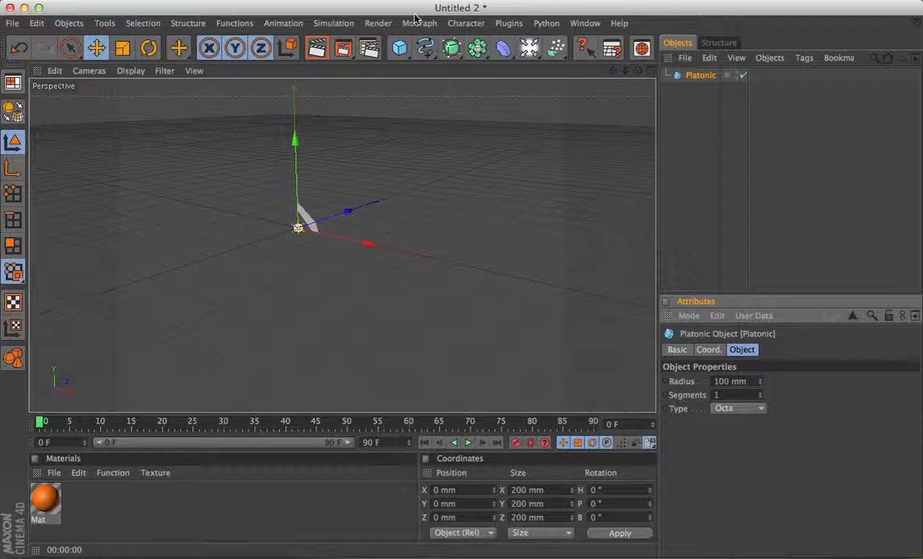
{"action": "left_click", "coordinate": [420, 22]}
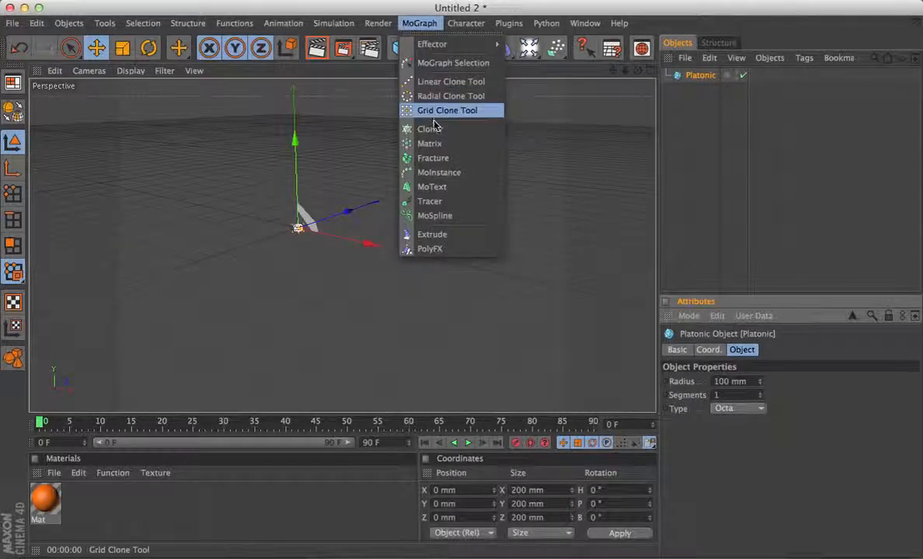
Step: Wrap the octahedron in a Cloner set to Grid Array mode
{"action": "left_click", "coordinate": [428, 128]}
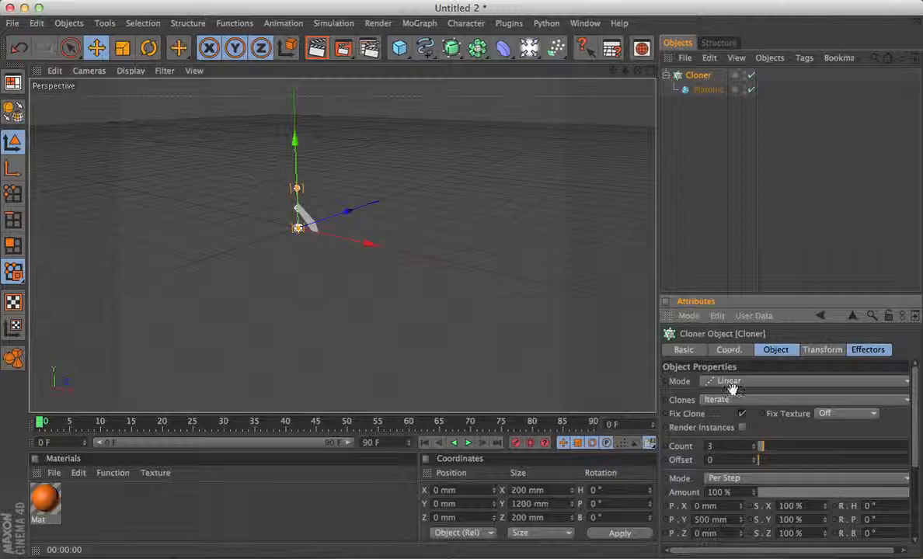
{"action": "left_click", "coordinate": [804, 380]}
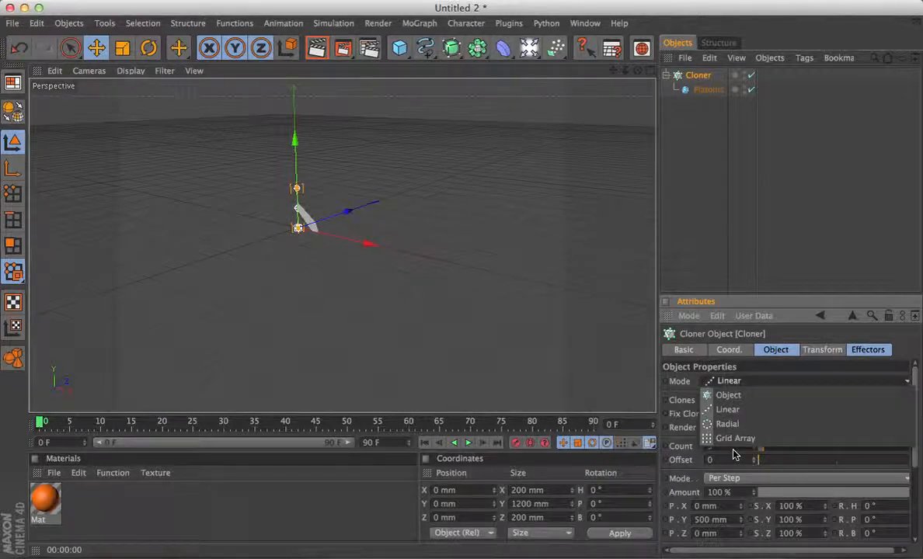
{"action": "left_click", "coordinate": [735, 438]}
{"action": "type", "text": "30"}
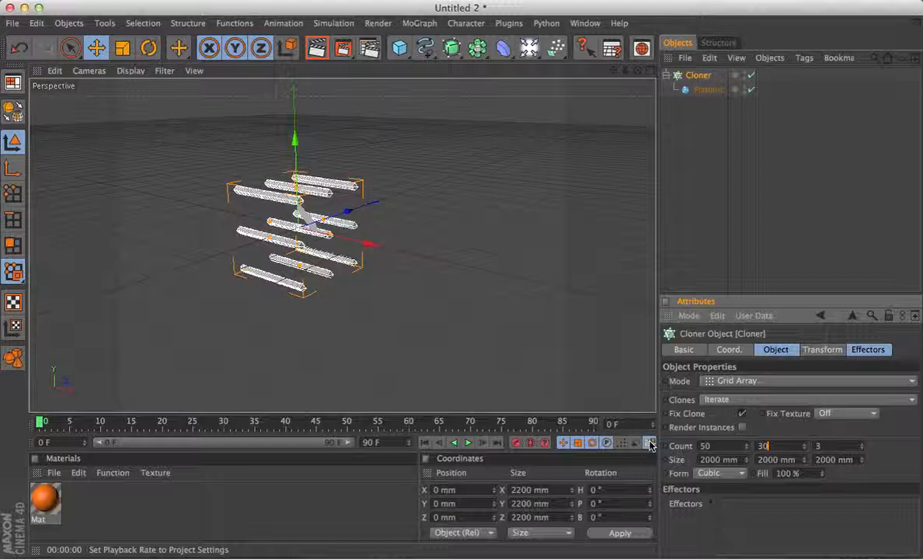
Step: Set the grid count to 50/30/1 and size to 10000 by 6000 mm
{"action": "type", "text": "1"}
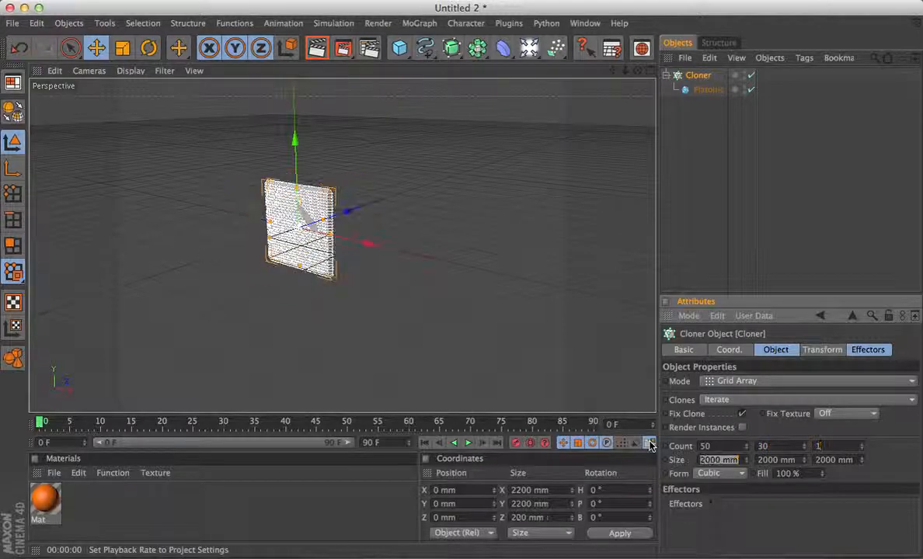
{"action": "type", "text": "100"}
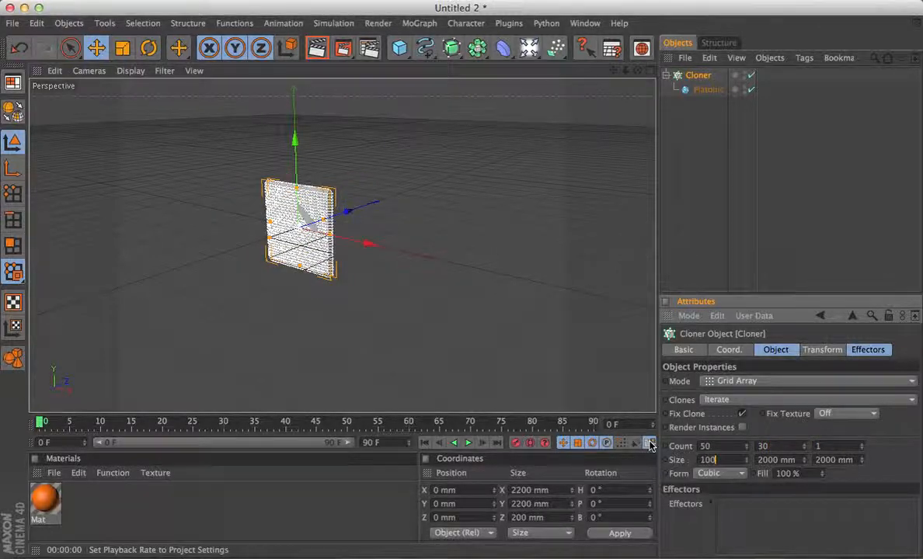
{"action": "type", "text": "10000 mm"}
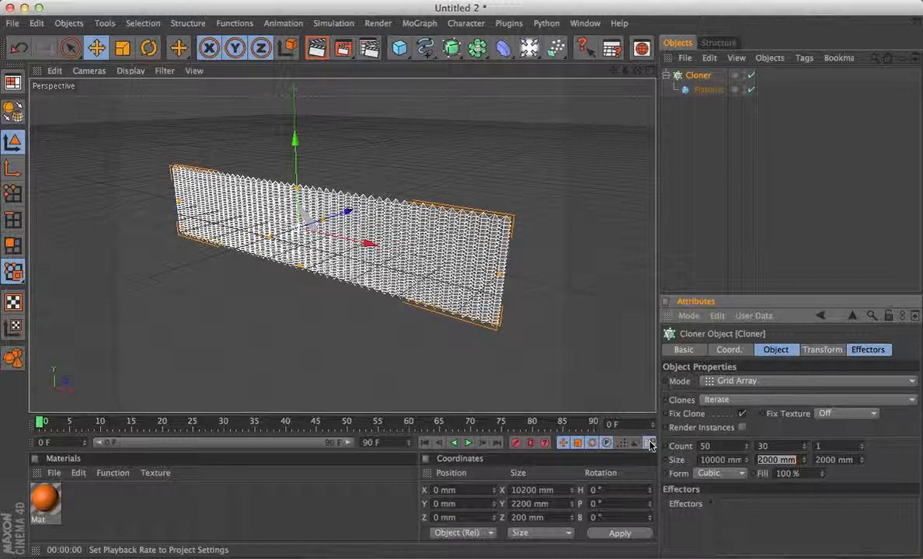
{"action": "type", "text": "6000"}
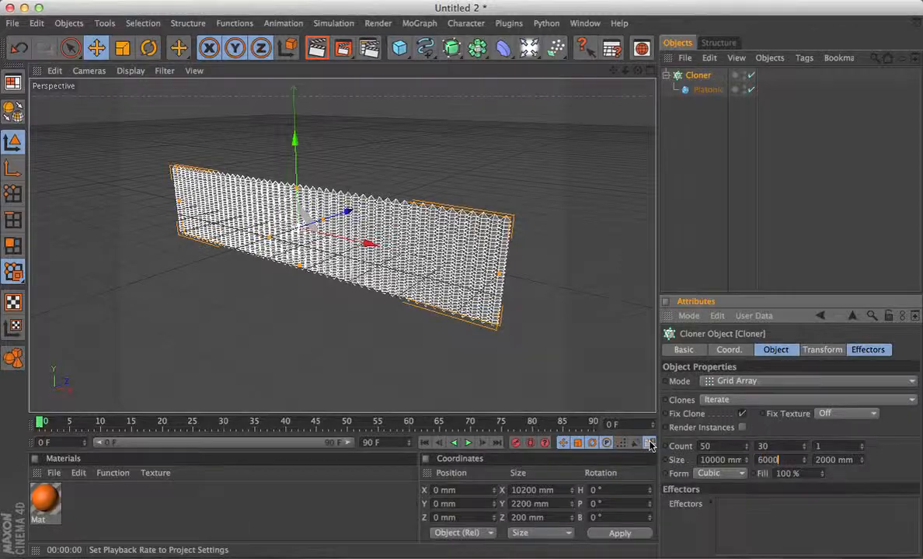
{"action": "type", "text": "6200"}
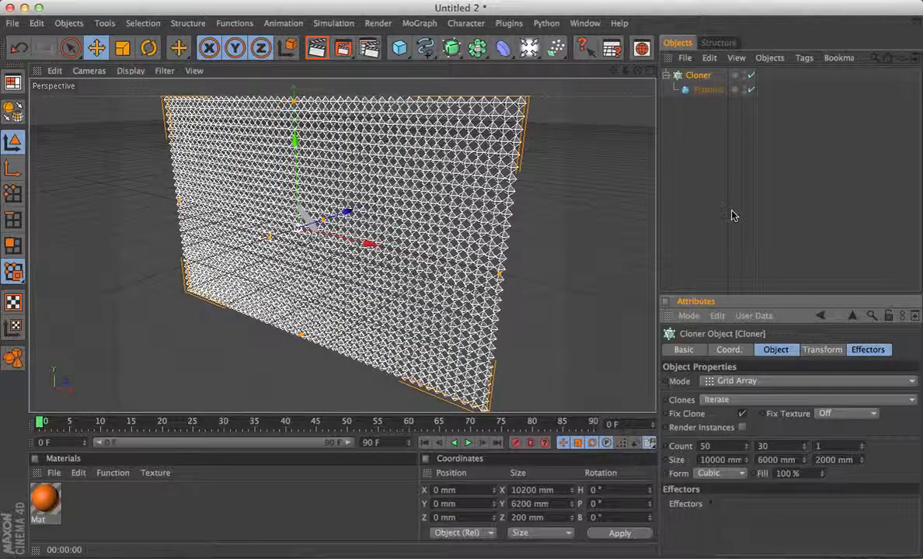
{"action": "mouse_move", "coordinate": [696, 113]}
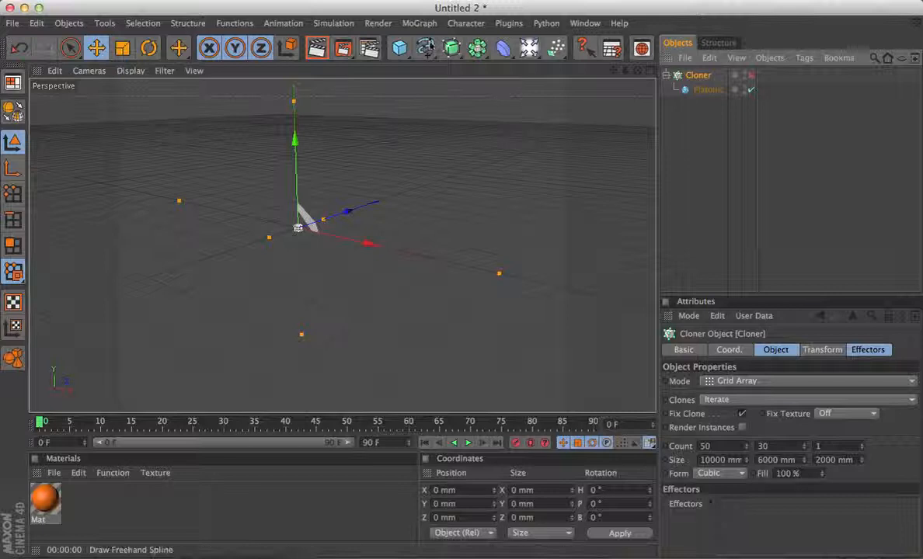
Step: Add a Circle spline and a Rectangle spline to the scene
{"action": "left_click", "coordinate": [451, 48]}
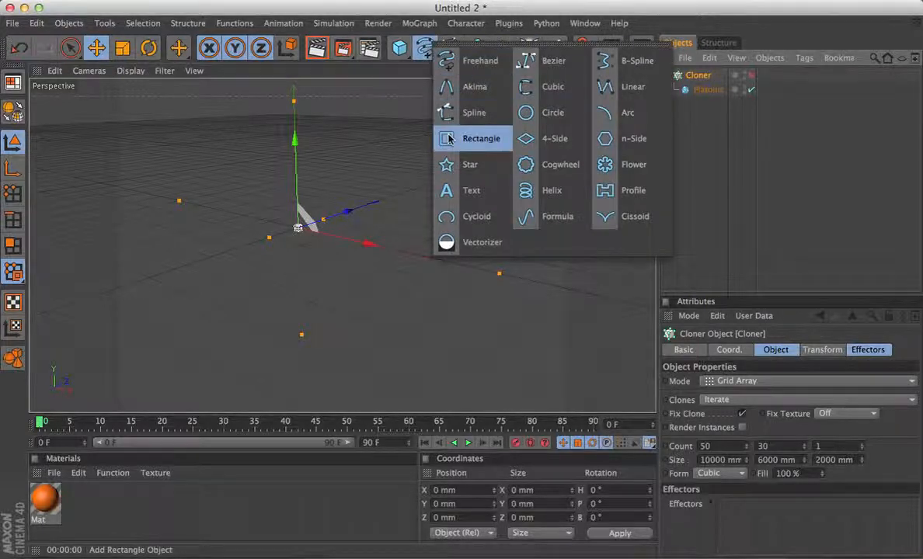
{"action": "left_click", "coordinate": [553, 112]}
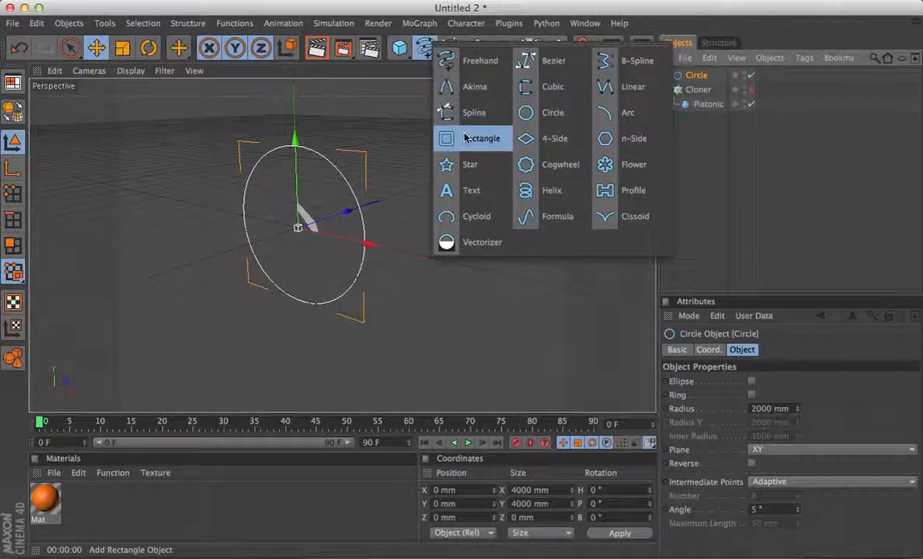
{"action": "left_click", "coordinate": [483, 138]}
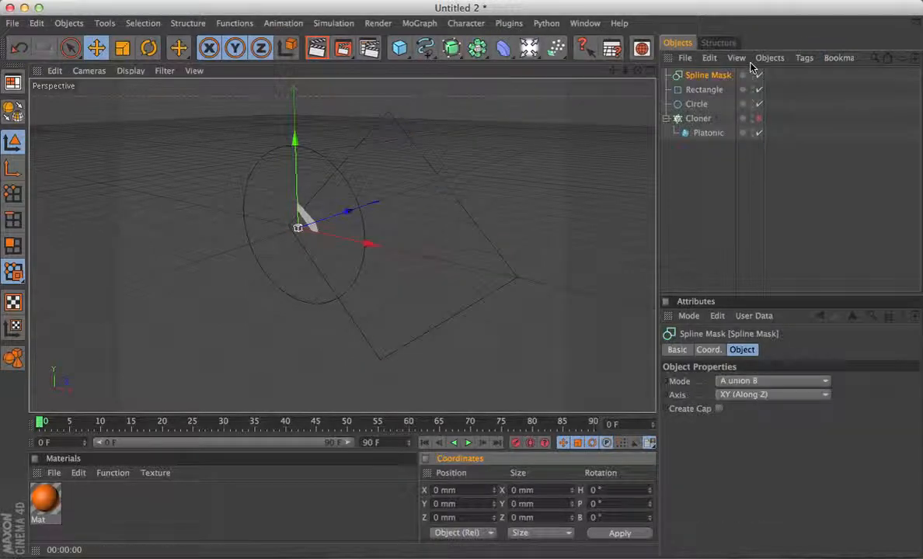
Step: Parent Rectangle and Circle under the Spline Mask and set its mode to B subtract A
{"action": "left_click", "coordinate": [696, 104]}
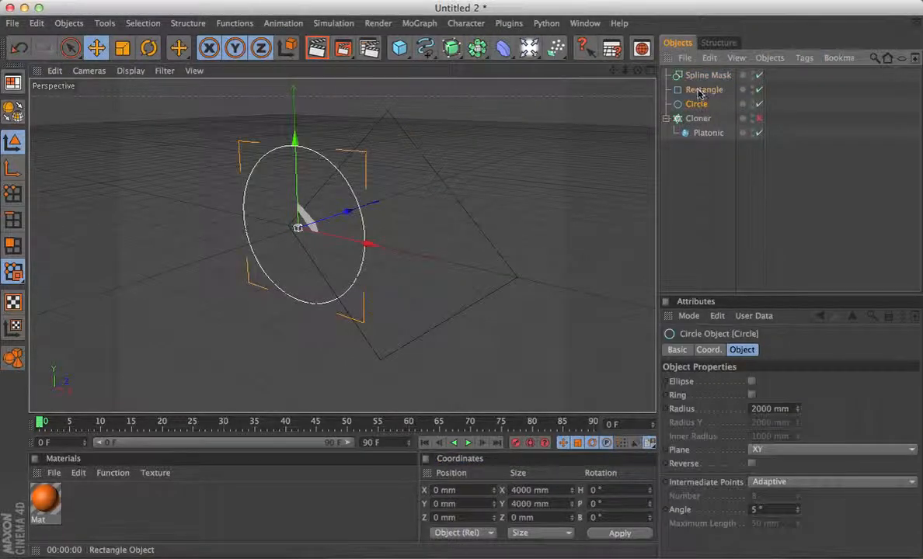
{"action": "left_click", "coordinate": [705, 89]}
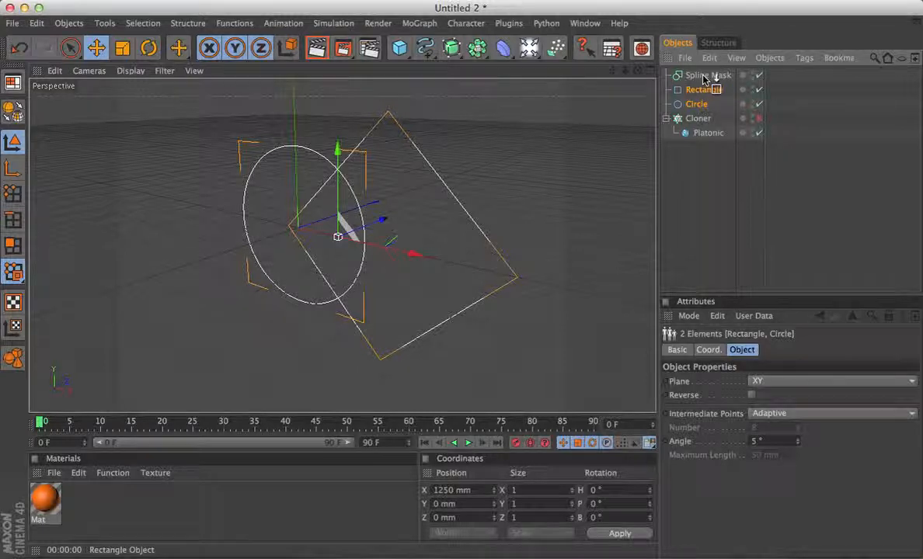
{"action": "left_click", "coordinate": [707, 75]}
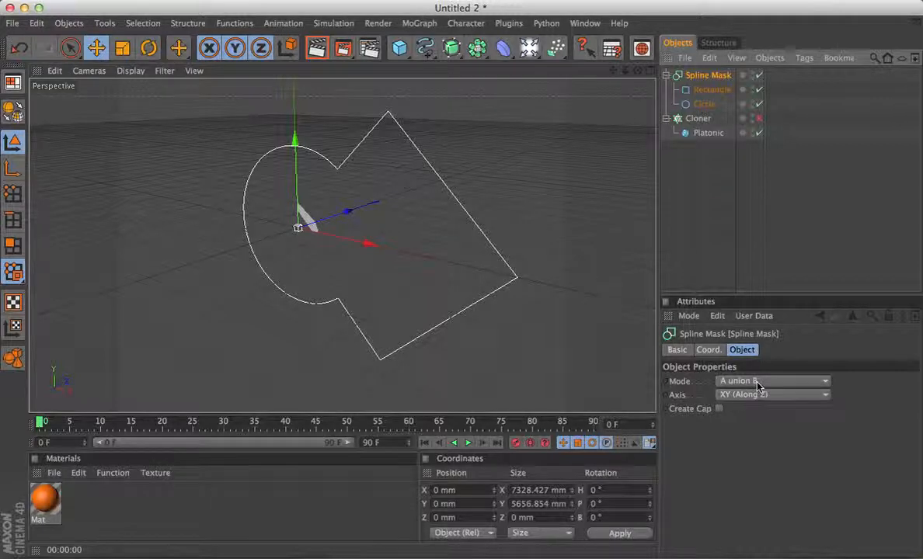
{"action": "left_click", "coordinate": [773, 380]}
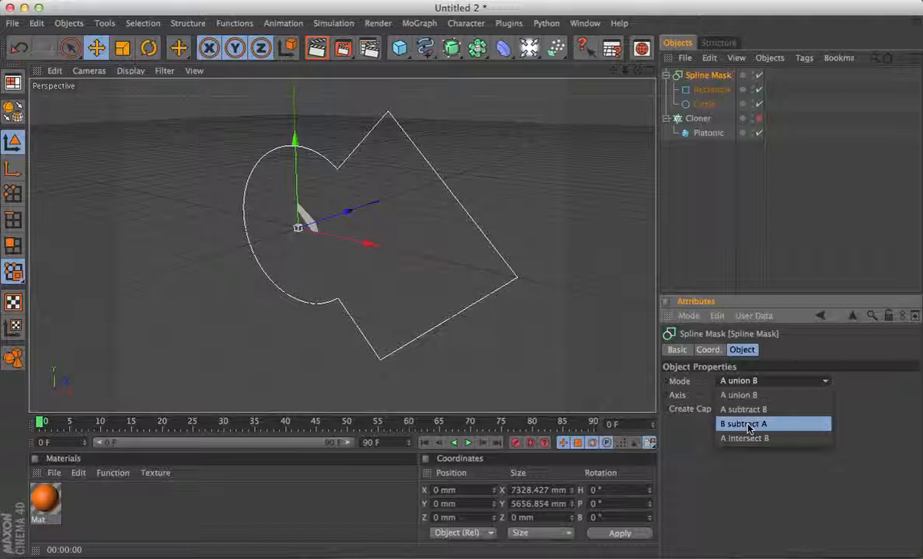
{"action": "left_click", "coordinate": [743, 424]}
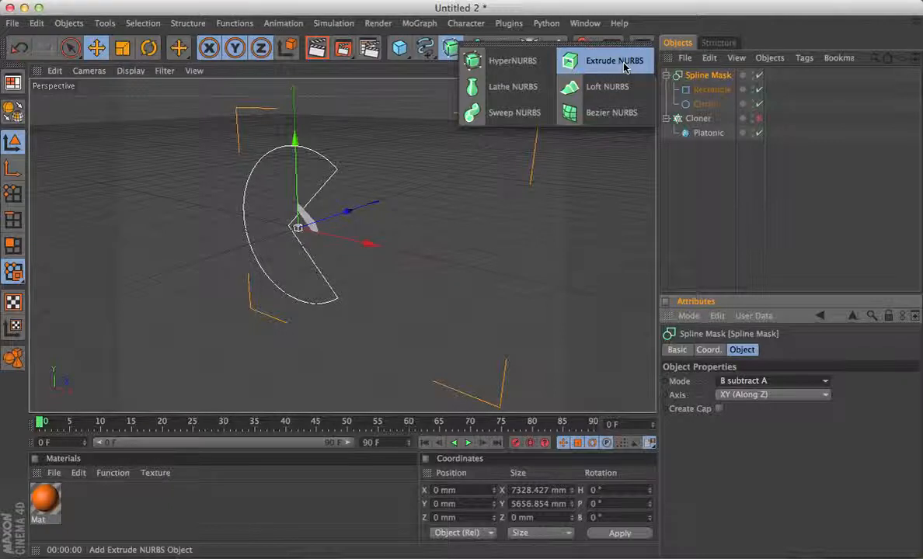
Step: Add an Extrude NURBS around the Spline Mask, offset to Z -600 mm
{"action": "left_click", "coordinate": [613, 60]}
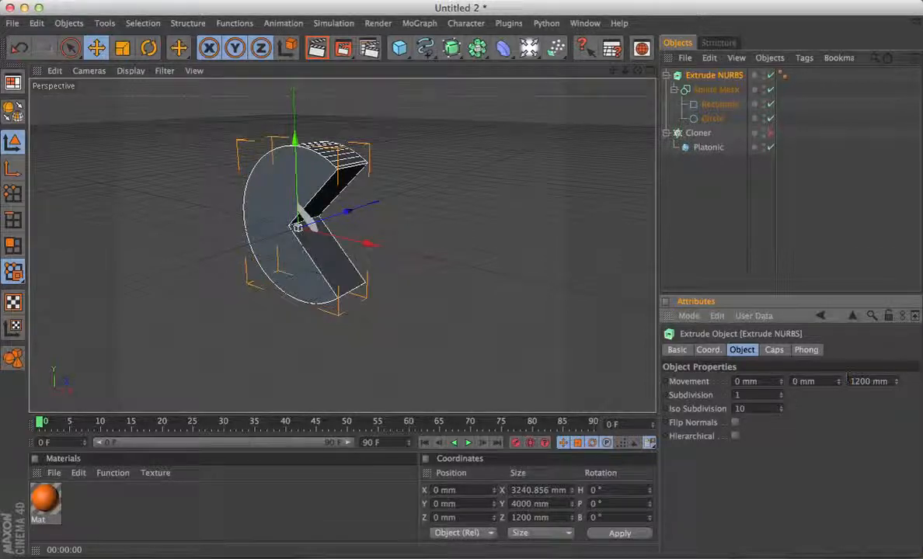
{"action": "left_click", "coordinate": [772, 132]}
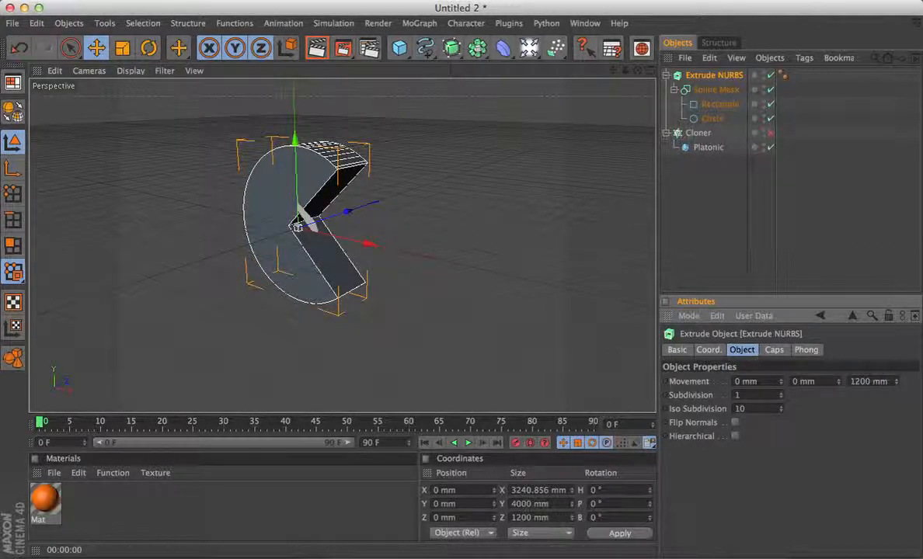
{"action": "left_click", "coordinate": [457, 518]}
{"action": "type", "text": "-600"}
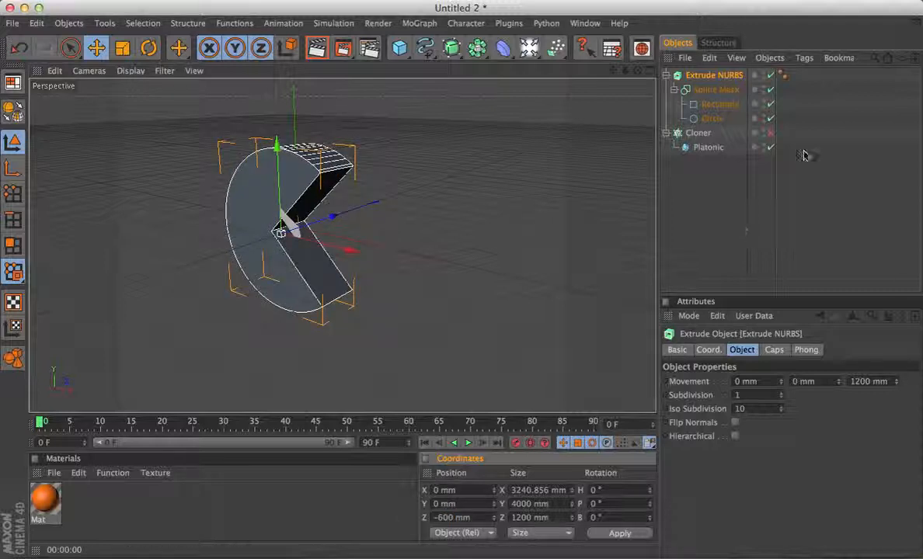
Step: Re-enable the Cloner's visibility, collapse the hierarchies and select the Extrude NURBS
{"action": "left_click", "coordinate": [770, 133]}
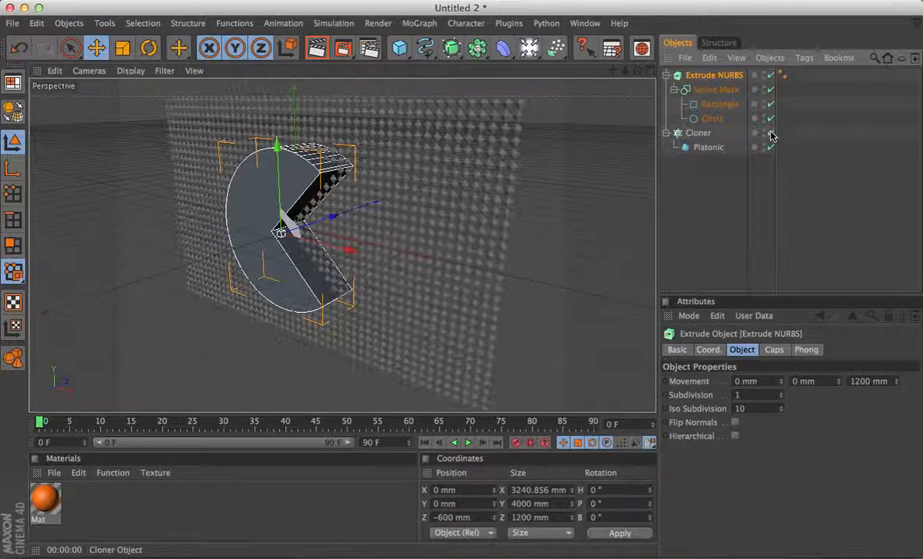
{"action": "left_click", "coordinate": [669, 74]}
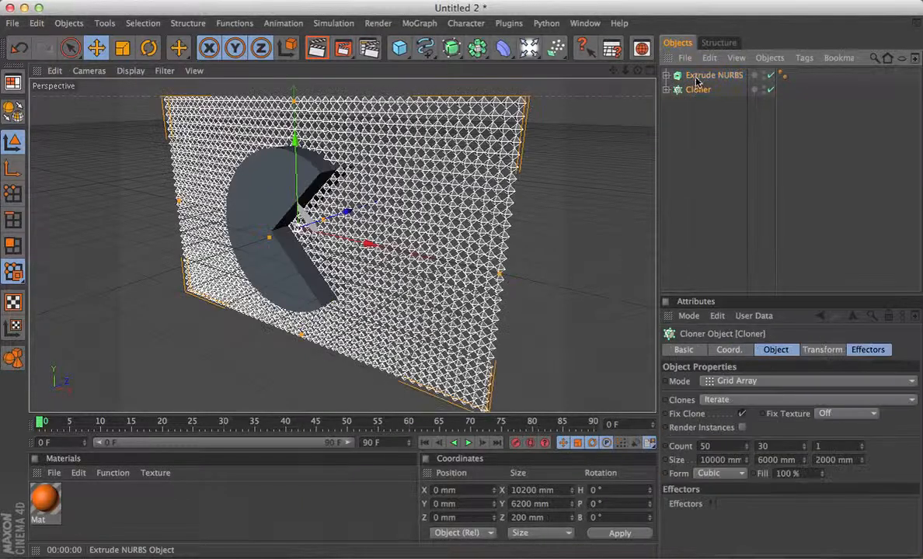
{"action": "left_click", "coordinate": [714, 75]}
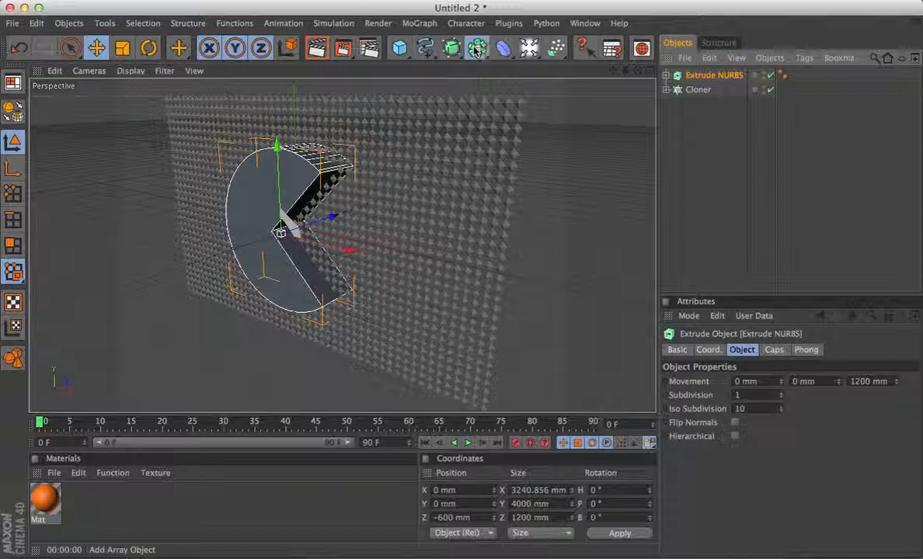
Step: Add a Boole object holding the Cloner above the Extrude NURBS
{"action": "left_click", "coordinate": [476, 49]}
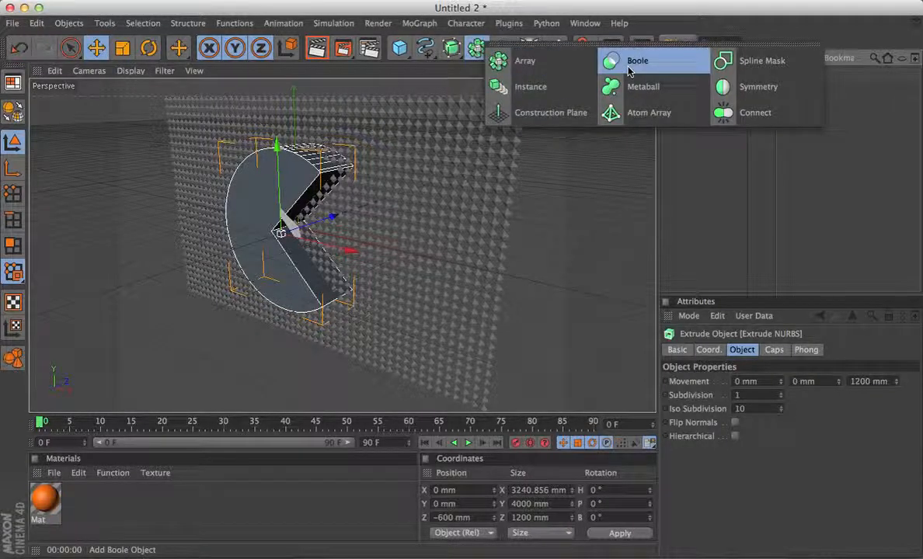
{"action": "left_click", "coordinate": [637, 60]}
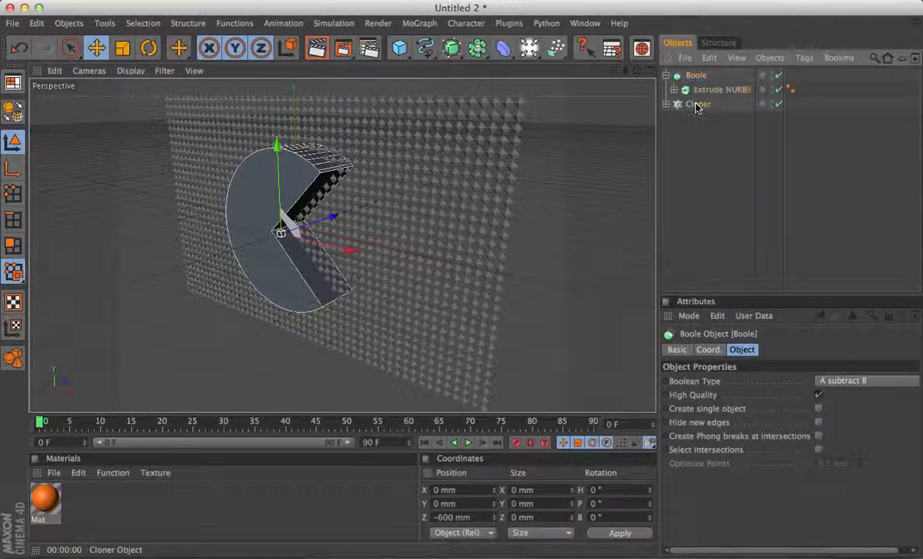
{"action": "left_click", "coordinate": [697, 89]}
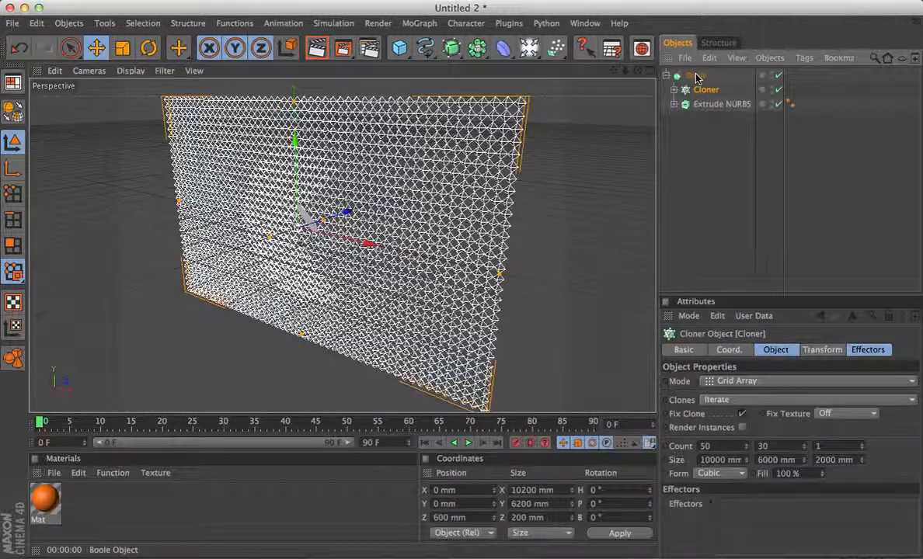
{"action": "left_click", "coordinate": [696, 76]}
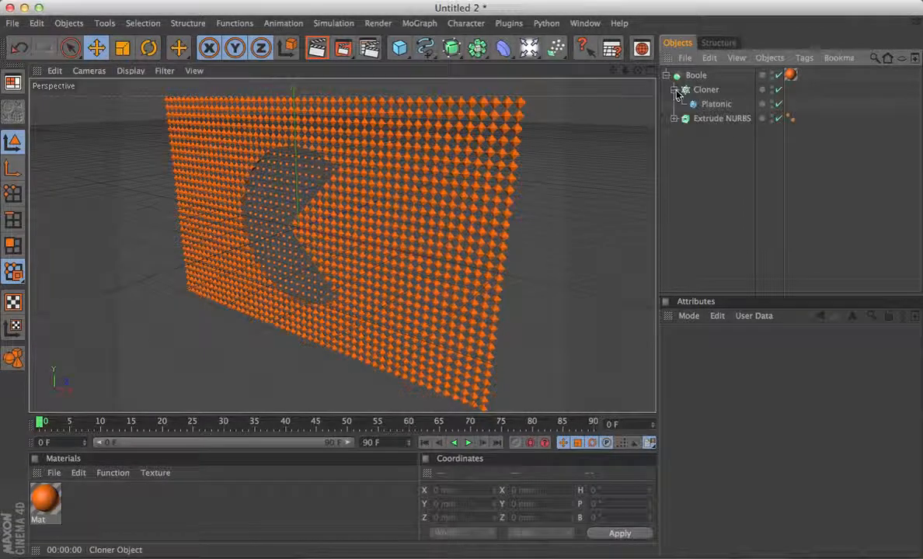
Step: Select the Rectangle inside the Boole, enable Rounding and set width and height to 2000 mm
{"action": "left_click", "coordinate": [674, 118]}
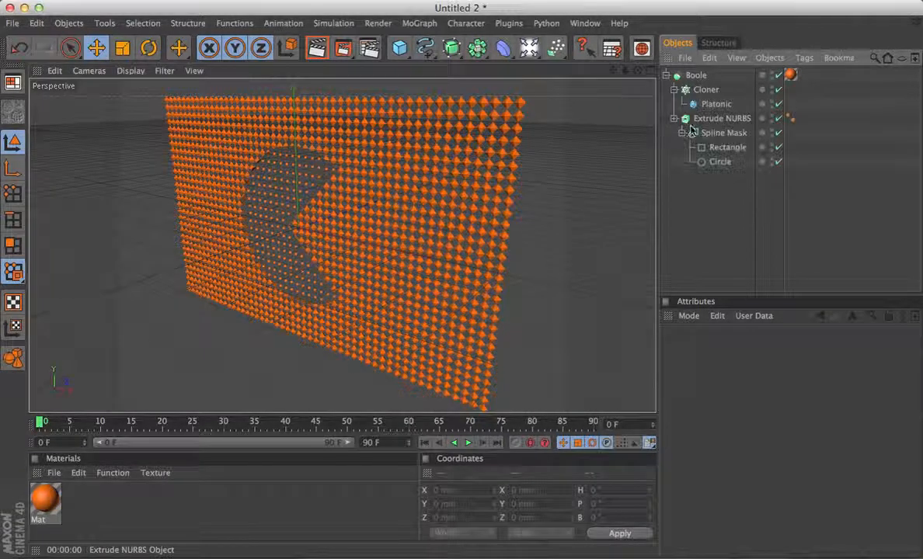
{"action": "left_click", "coordinate": [727, 147]}
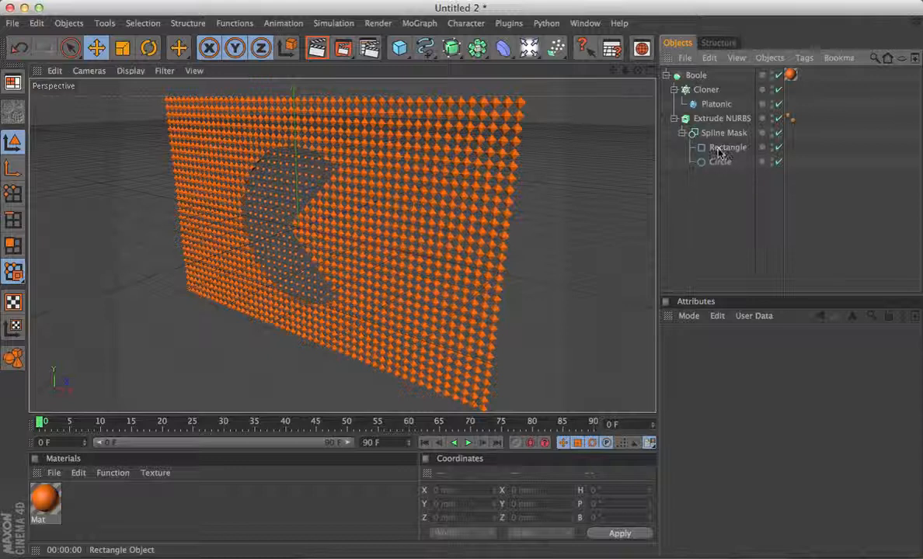
{"action": "left_click", "coordinate": [720, 162]}
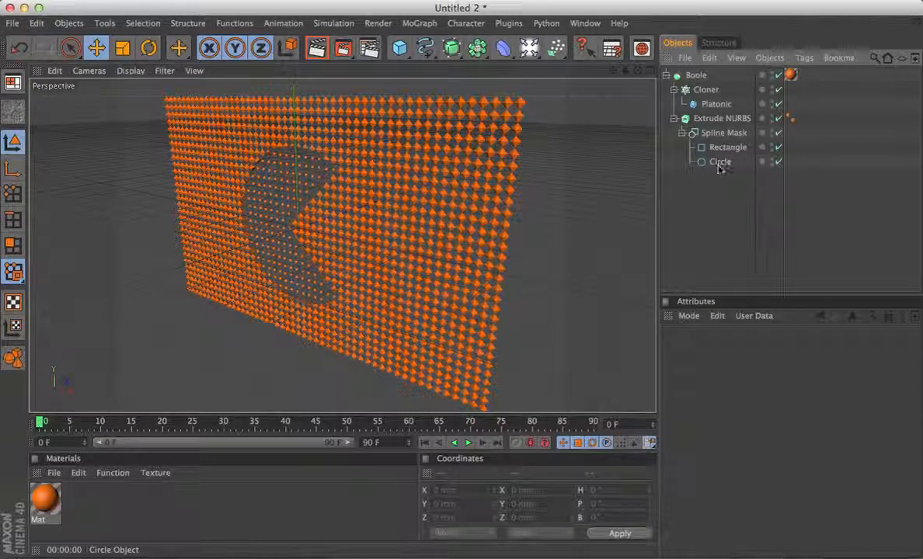
{"action": "left_click", "coordinate": [728, 147]}
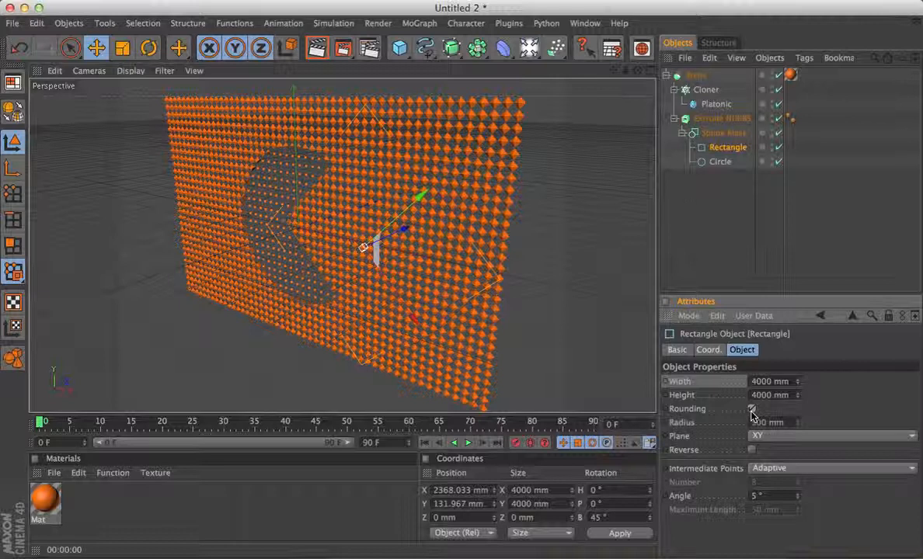
{"action": "left_click", "coordinate": [751, 408]}
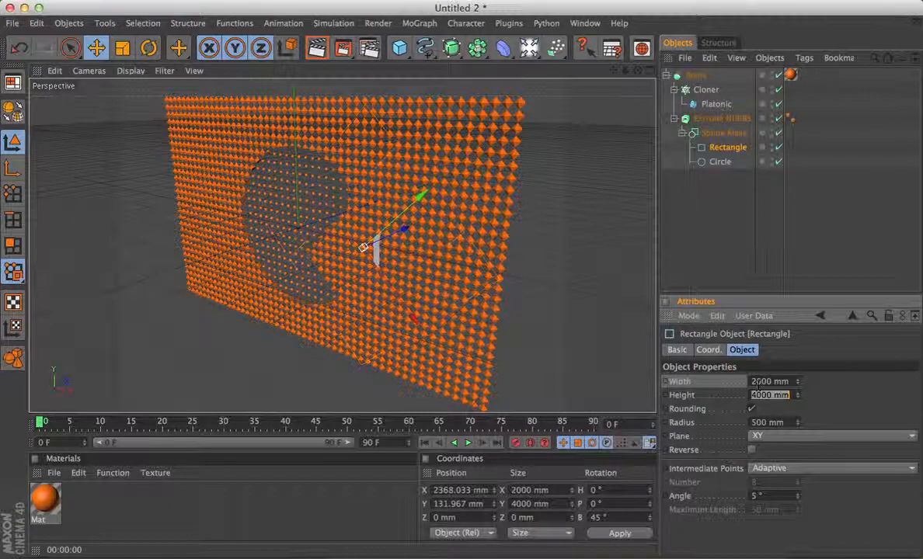
{"action": "type", "text": "2000"}
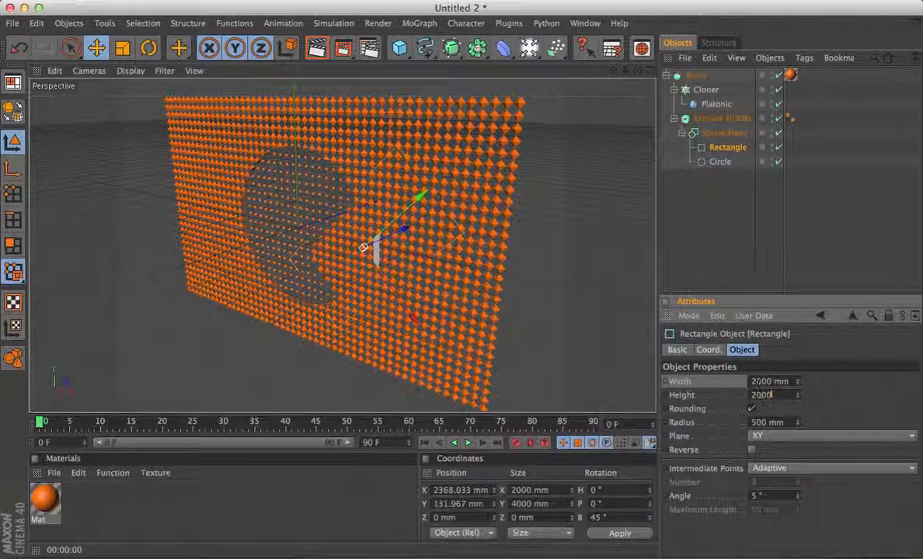